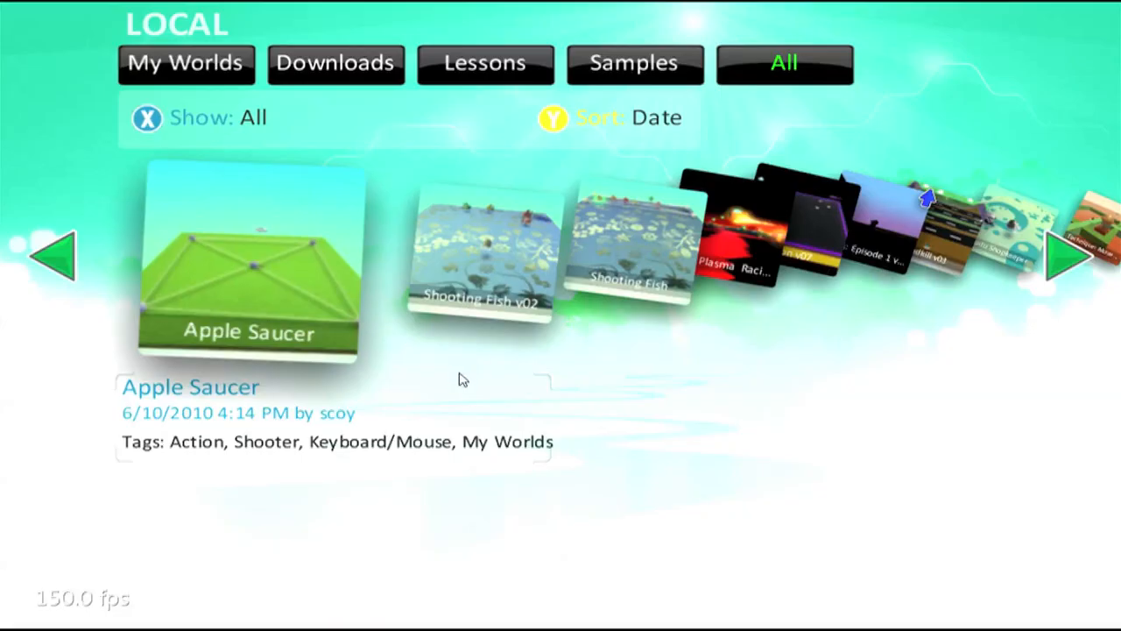
mouse_move(297, 285)
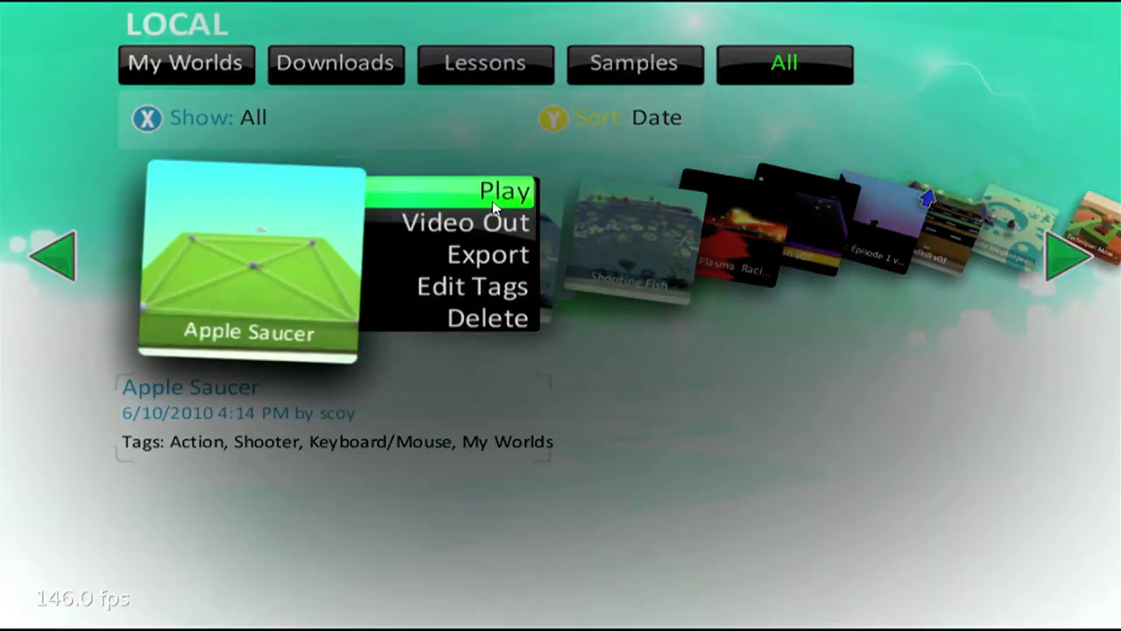
Launch the Apple Saucer world from the Local worlds browser so it starts playing.
click(505, 191)
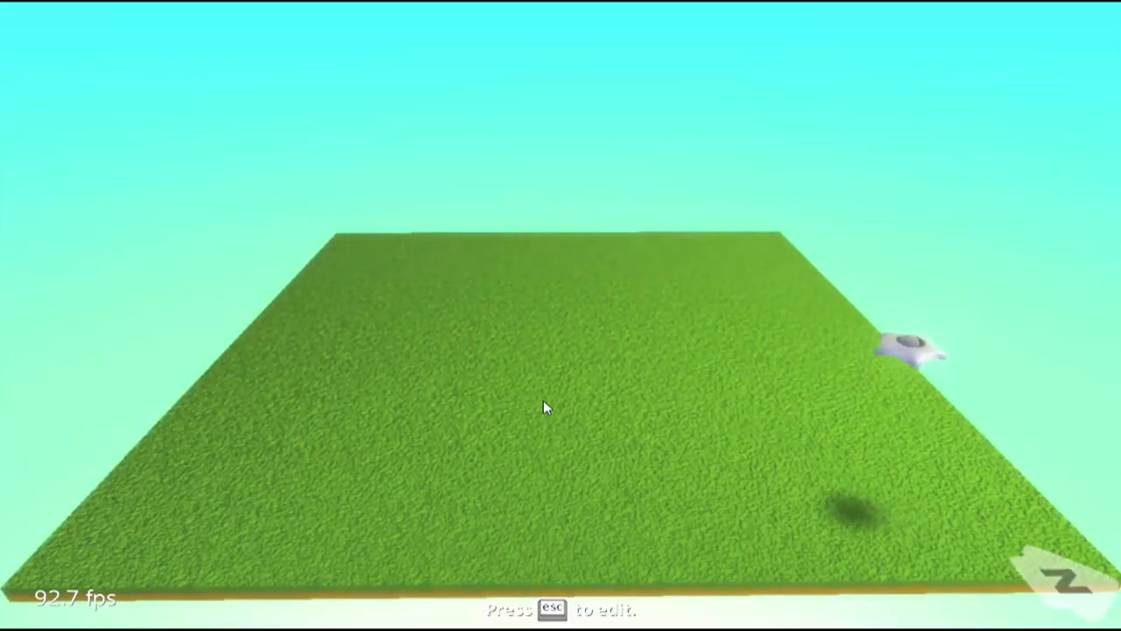